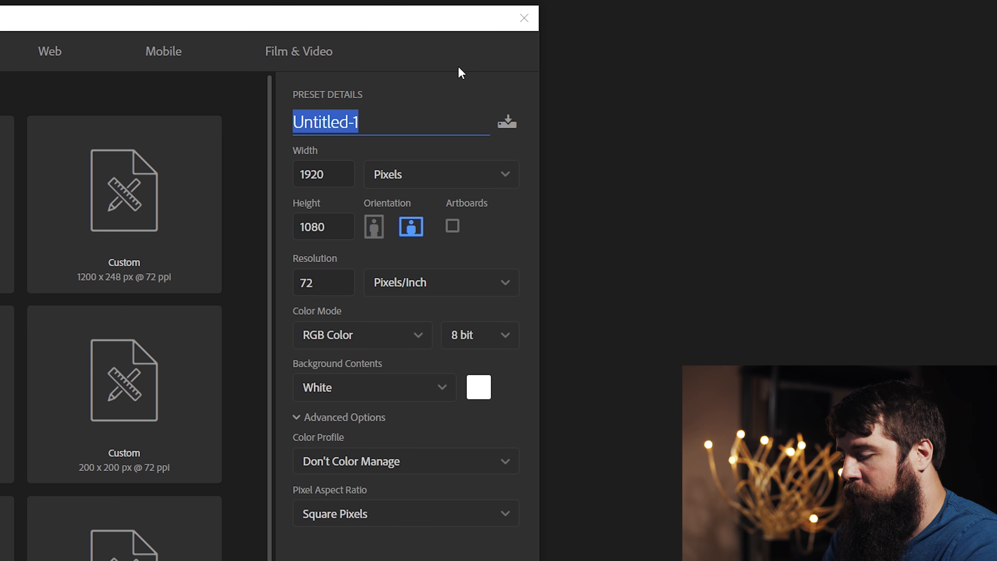
Name the new document IGTV Thumbnail and set its width for a 1080 × 1920 portrait canvas.
{"action": "type", "text": "IGTV Thumbnail"}
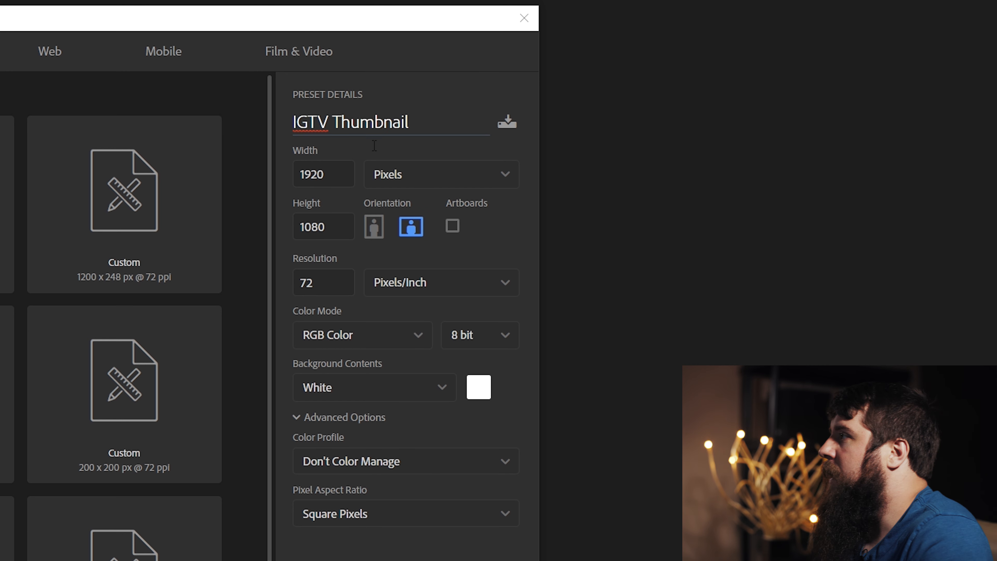
{"action": "left_click", "coordinate": [323, 174]}
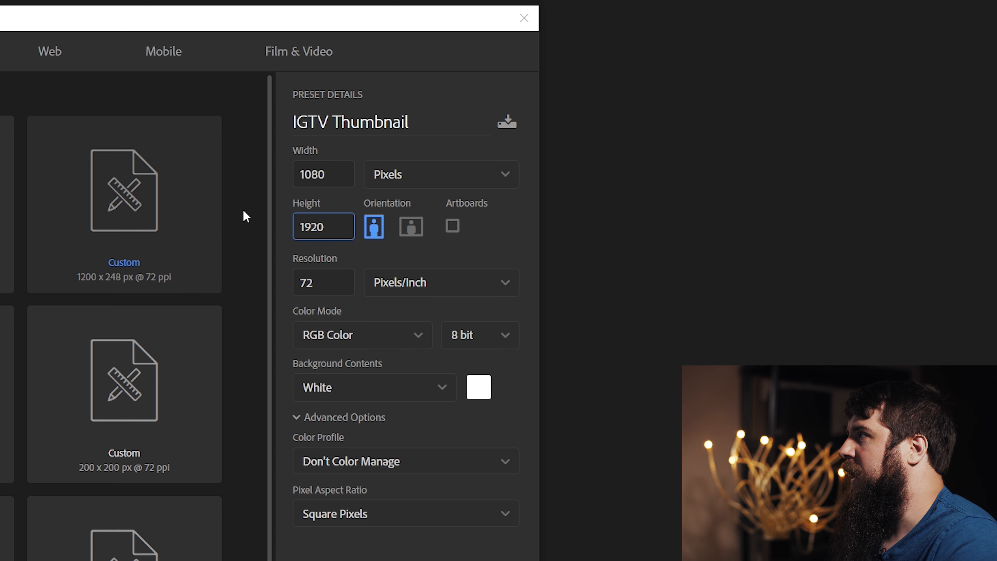
{"action": "left_click", "coordinate": [323, 173]}
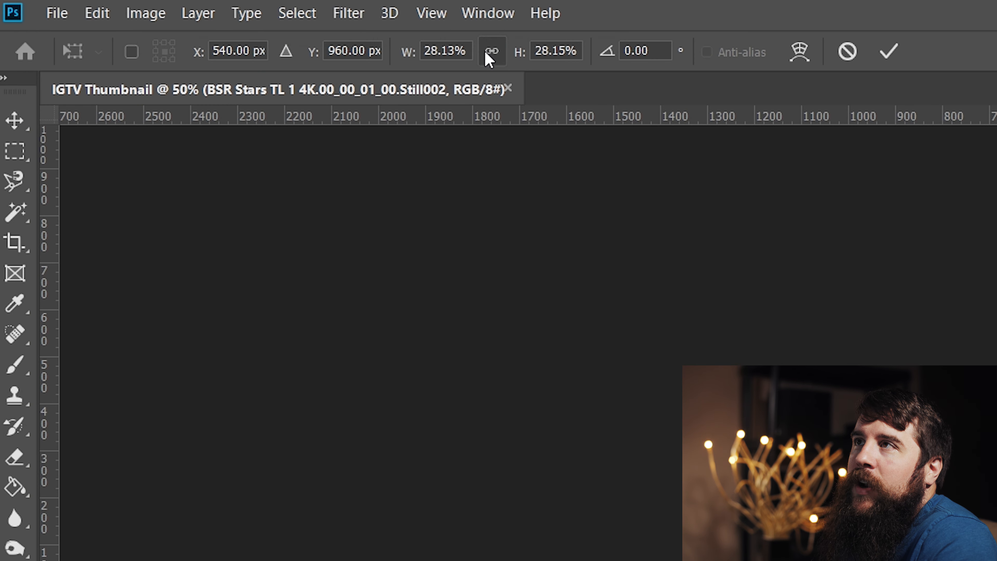
Link width and height so the stars still scales proportionally.
{"action": "left_click", "coordinate": [492, 50]}
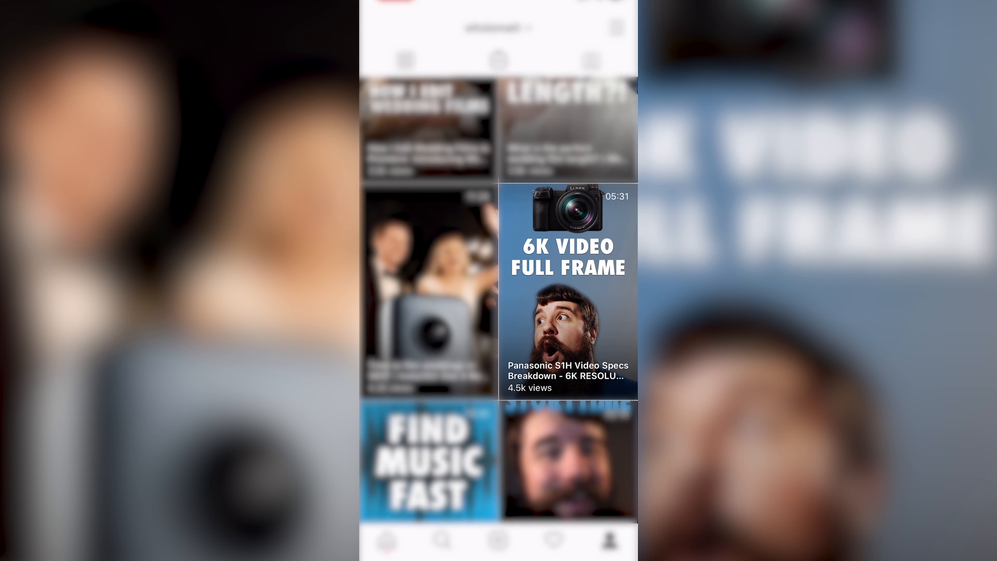
Scroll through the Instagram IGTV list and profile grid to compare thumbnail crops.
{"action": "scroll", "scroll_direction": "down", "scroll_amount": 3}
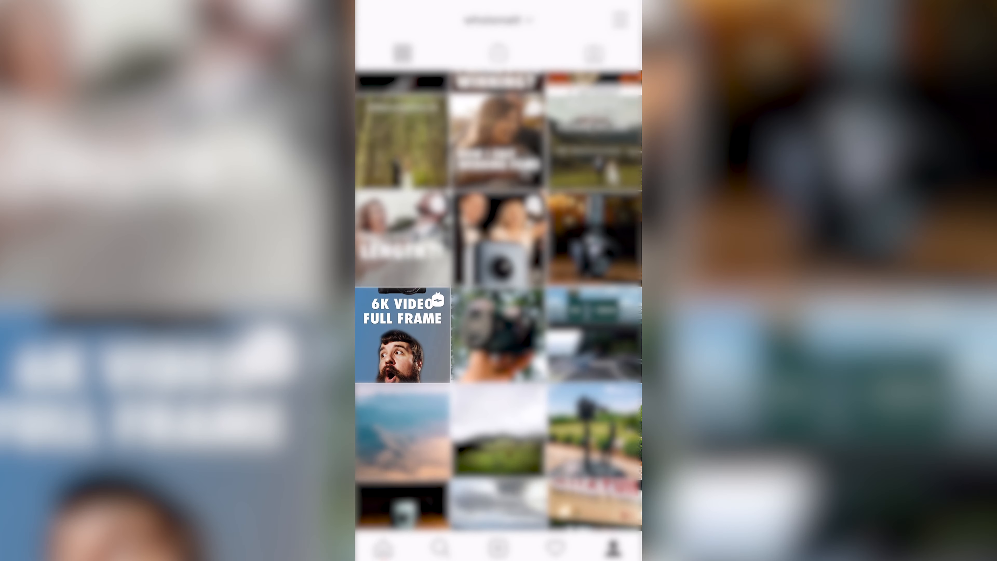
{"action": "scroll", "scroll_direction": "down", "scroll_amount": 3}
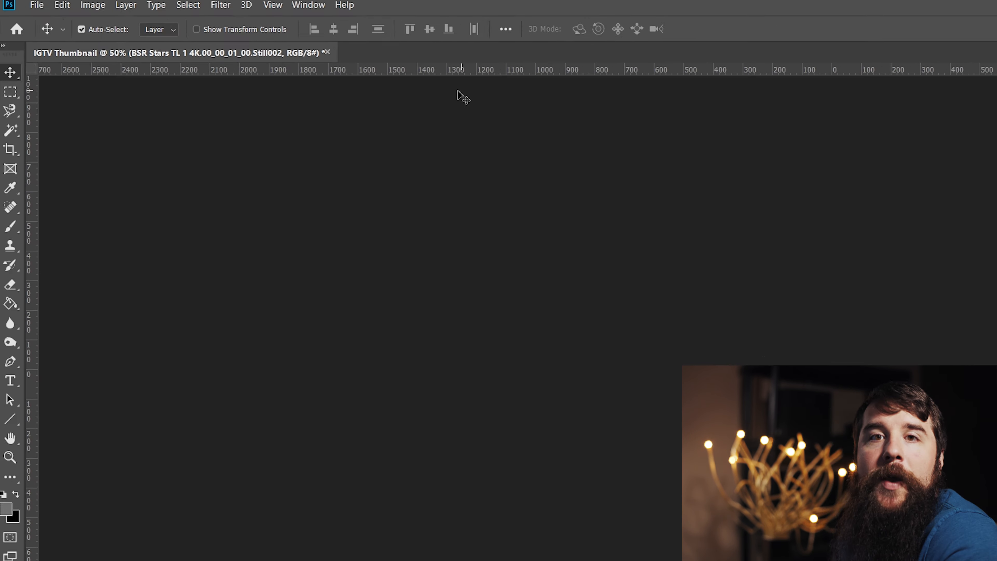
{"action": "left_click", "coordinate": [317, 9]}
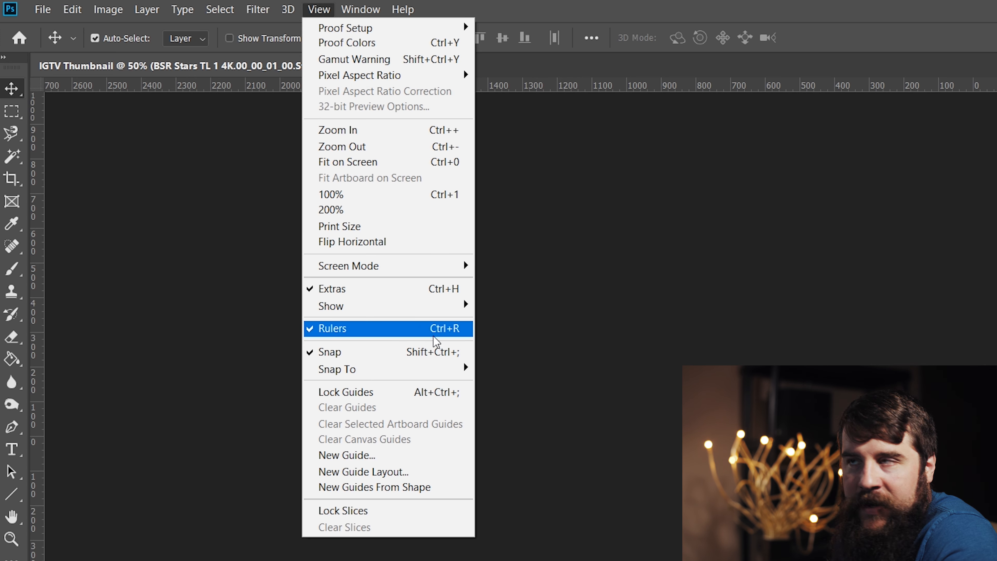
{"action": "left_click", "coordinate": [331, 329]}
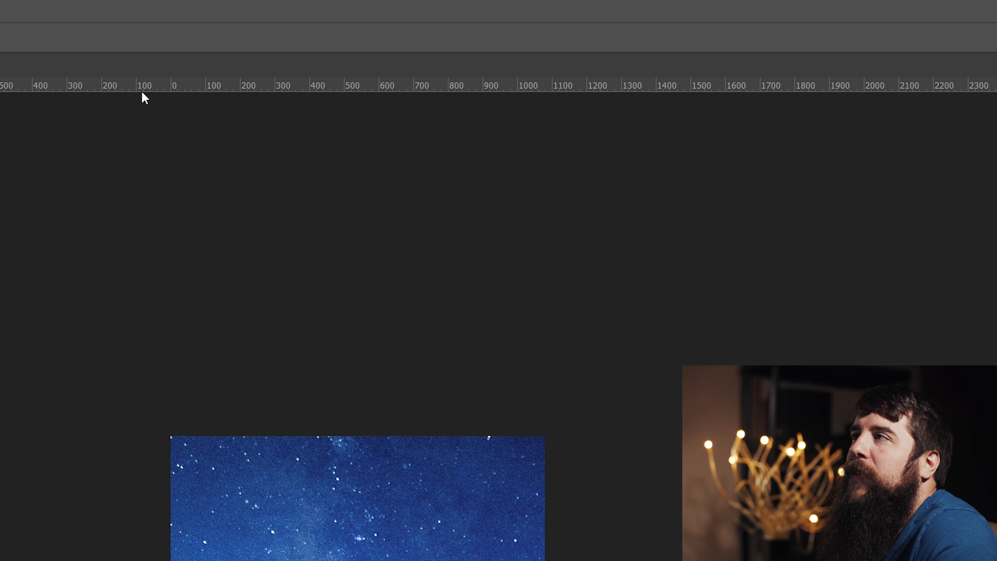
Drag a horizontal guide from the ruler down onto the top edge of the starfield image.
{"action": "left_click_drag", "start_coordinate": [144, 85], "coordinate": [143, 150]}
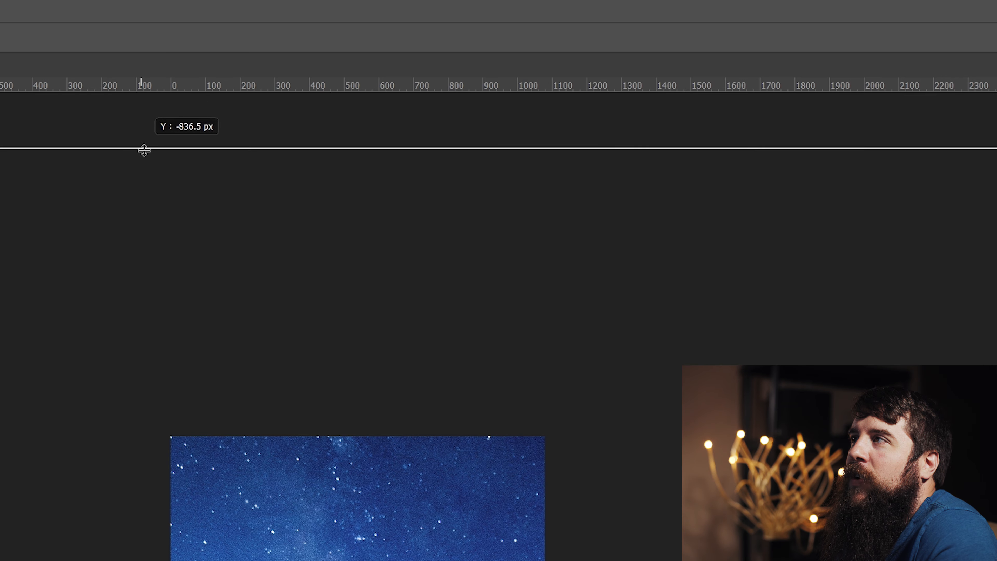
{"action": "left_click_drag", "start_coordinate": [145, 150], "coordinate": [127, 335]}
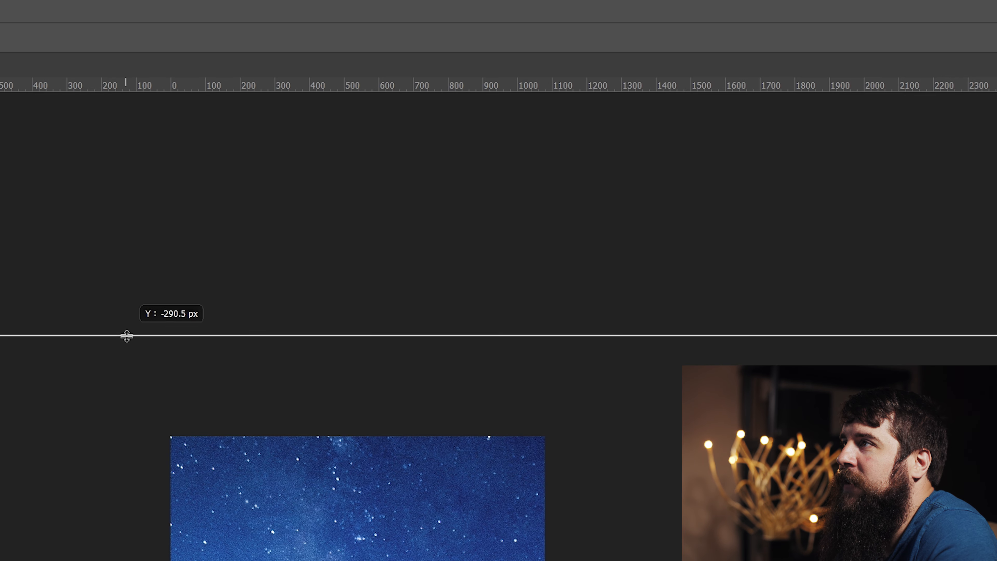
{"action": "left_click_drag", "start_coordinate": [125, 336], "coordinate": [148, 455]}
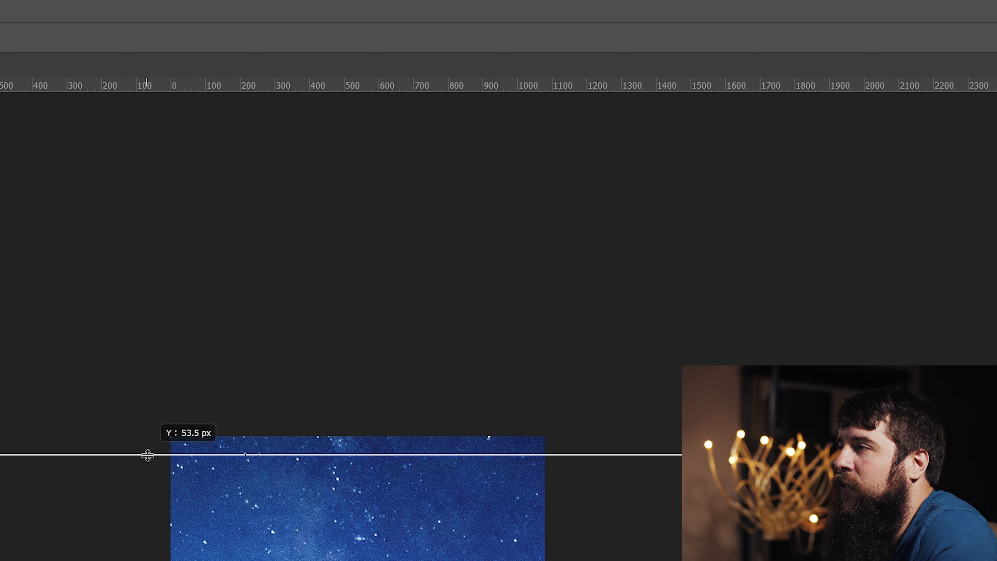